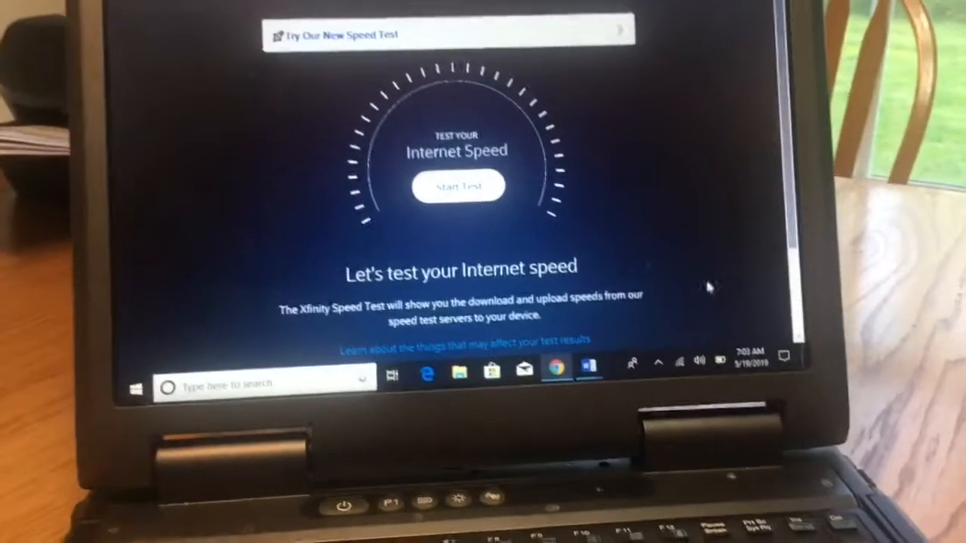
Start the Xfinity Internet speed test from the centre of the speed gauge.
click(458, 186)
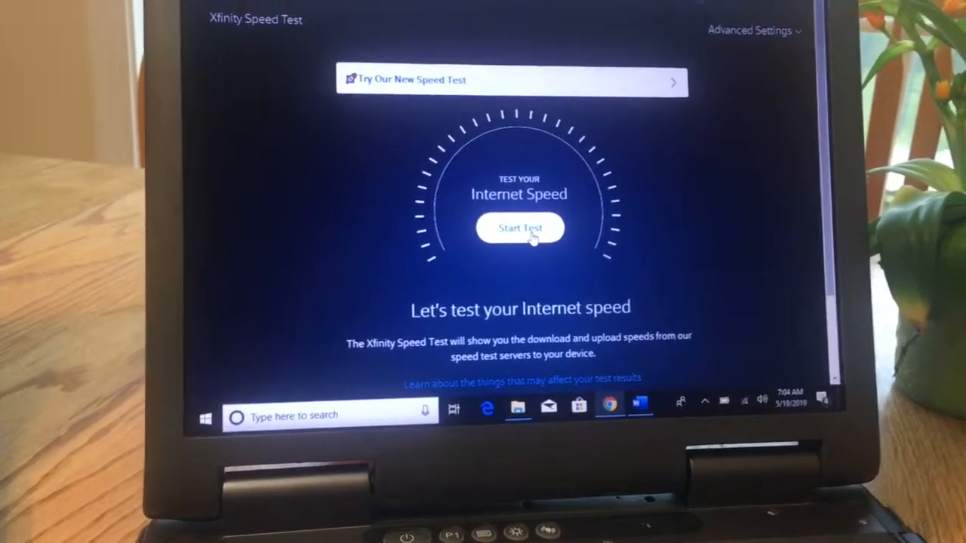
click(520, 228)
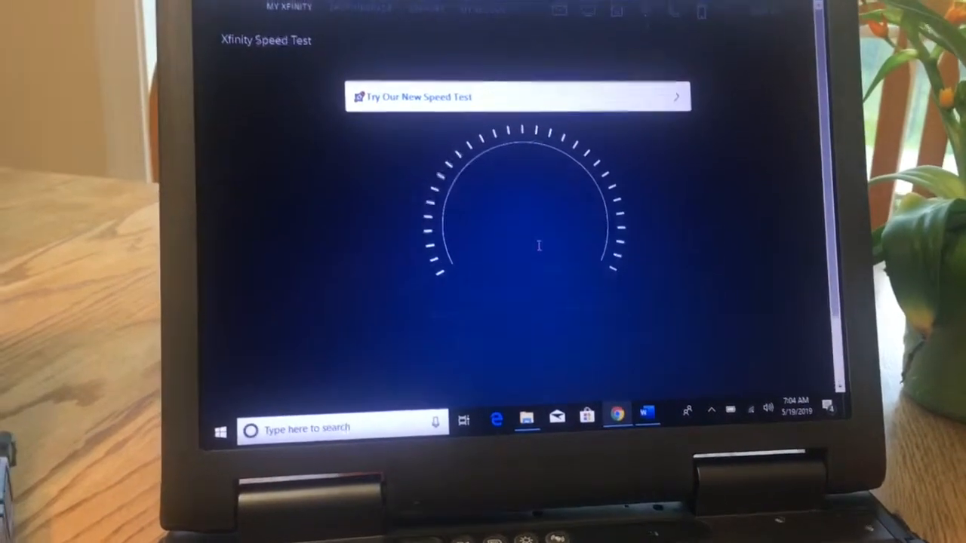